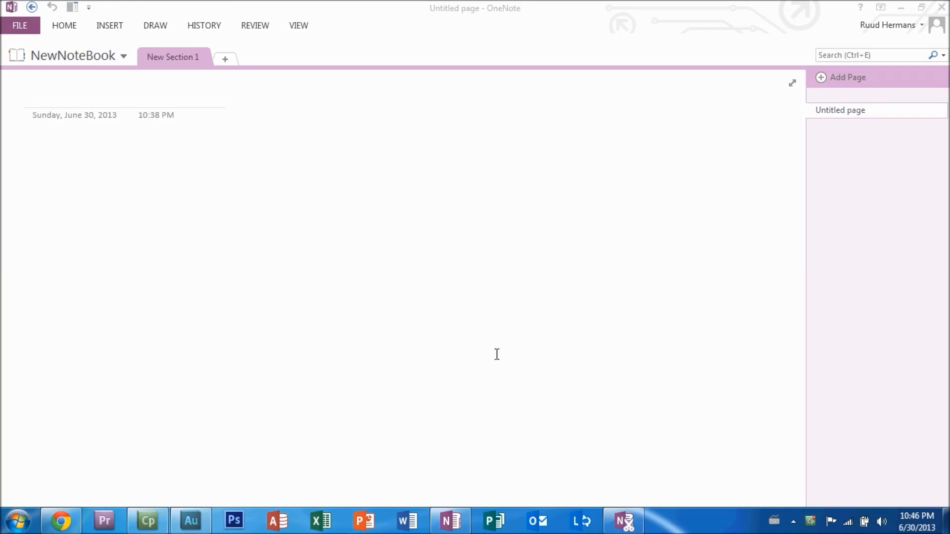
mouse_move(185, 65)
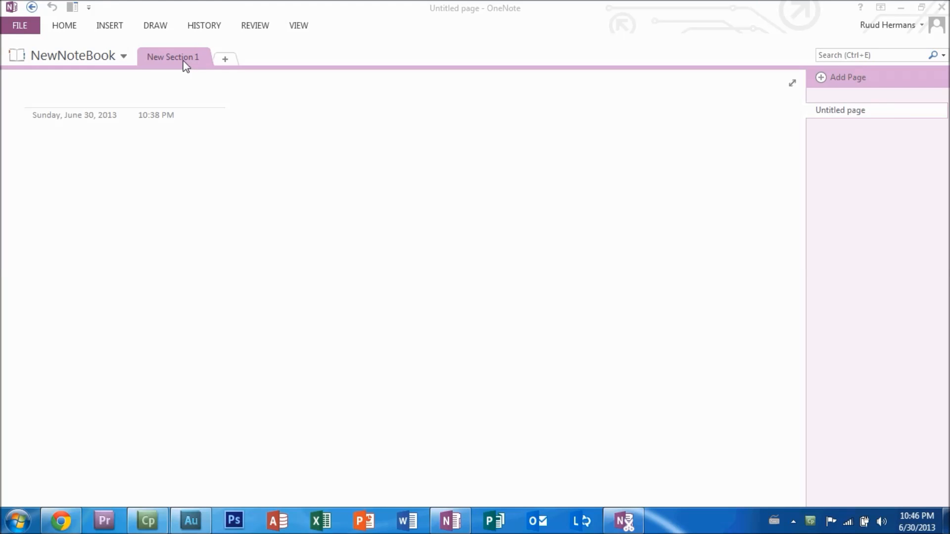
mouse_move(183, 63)
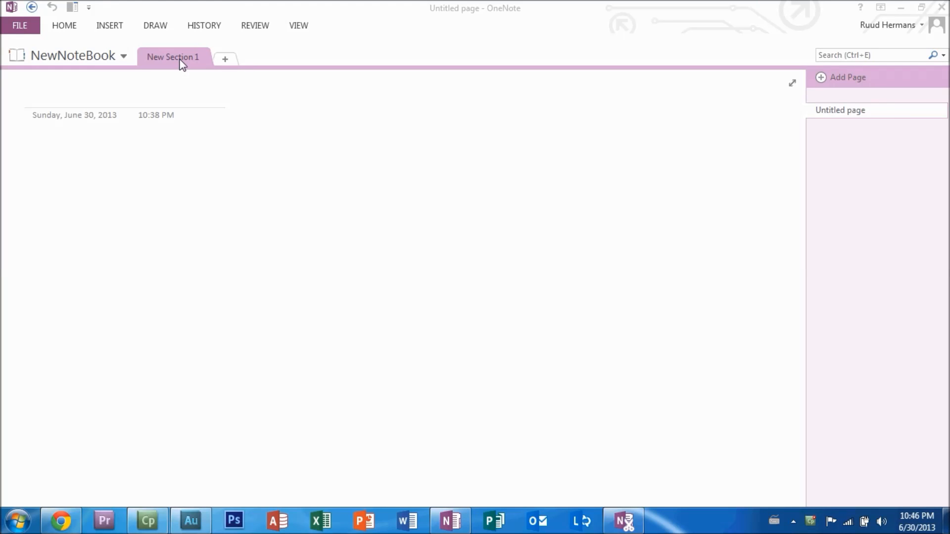
Rename the 'New Section 1' section tab to 'Work Notes' and confirm it
double_click(172, 56)
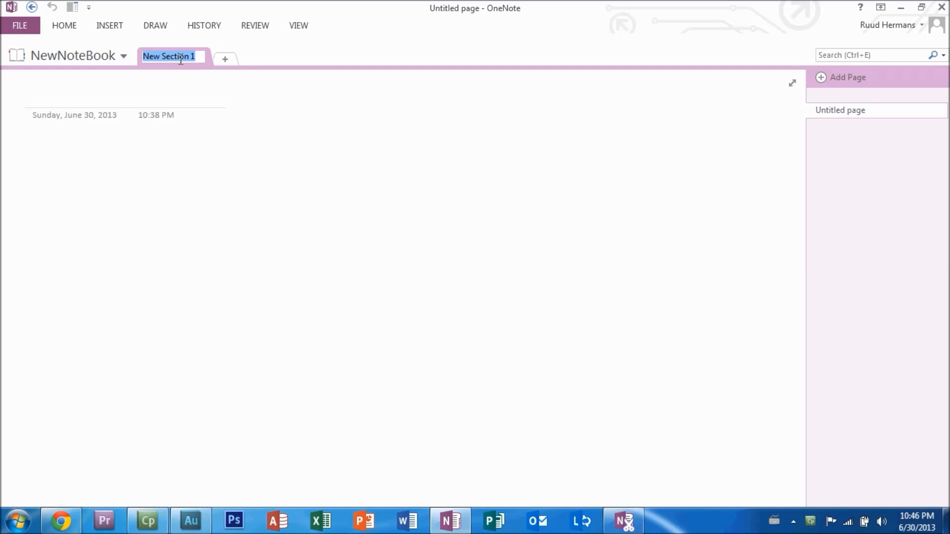
text(Work N)
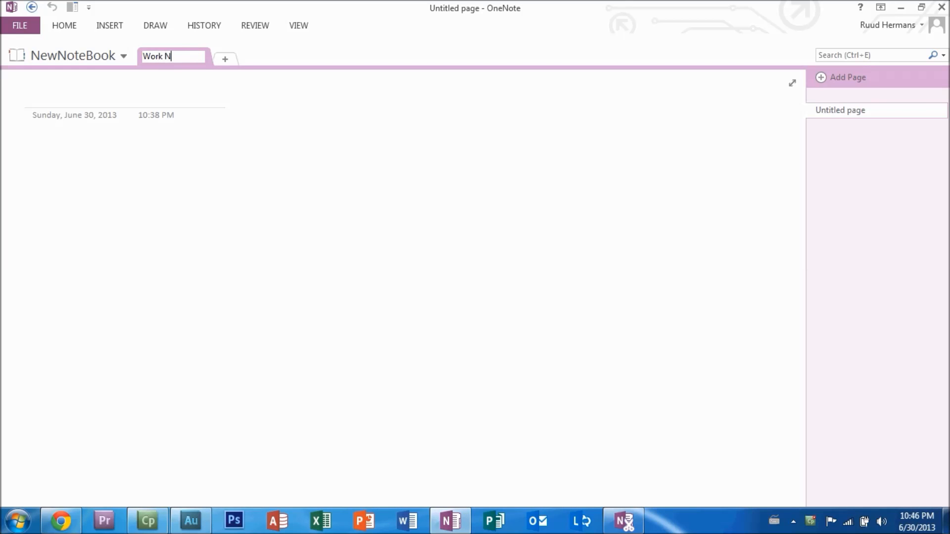
text(otes)
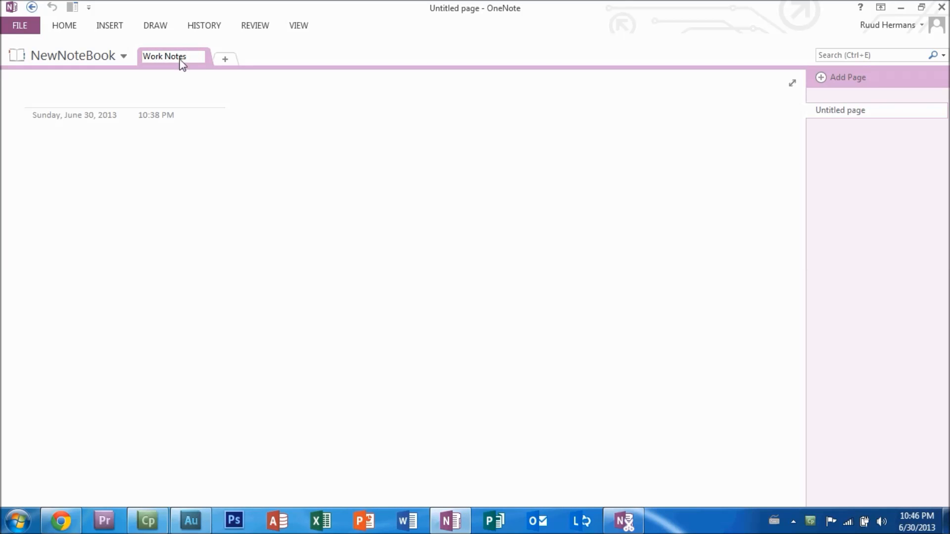
click(169, 57)
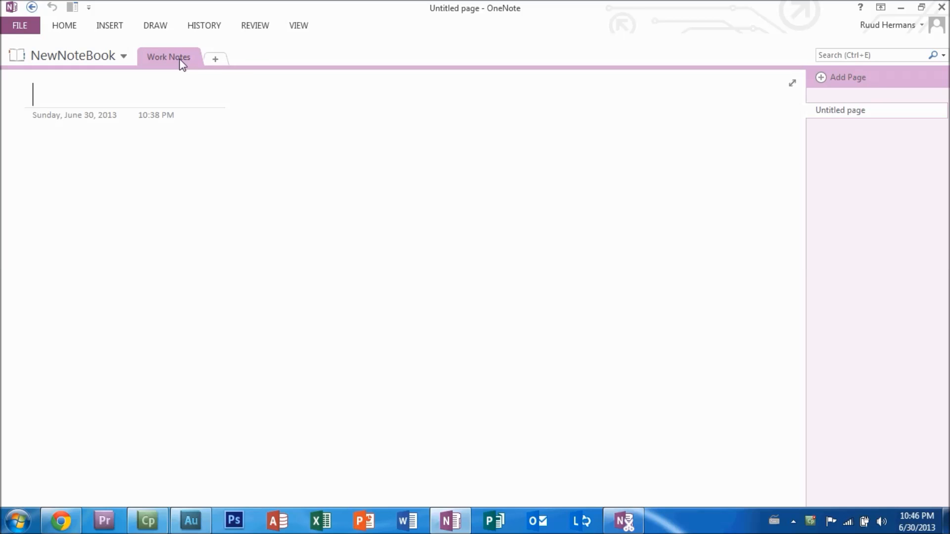
mouse_move(152, 72)
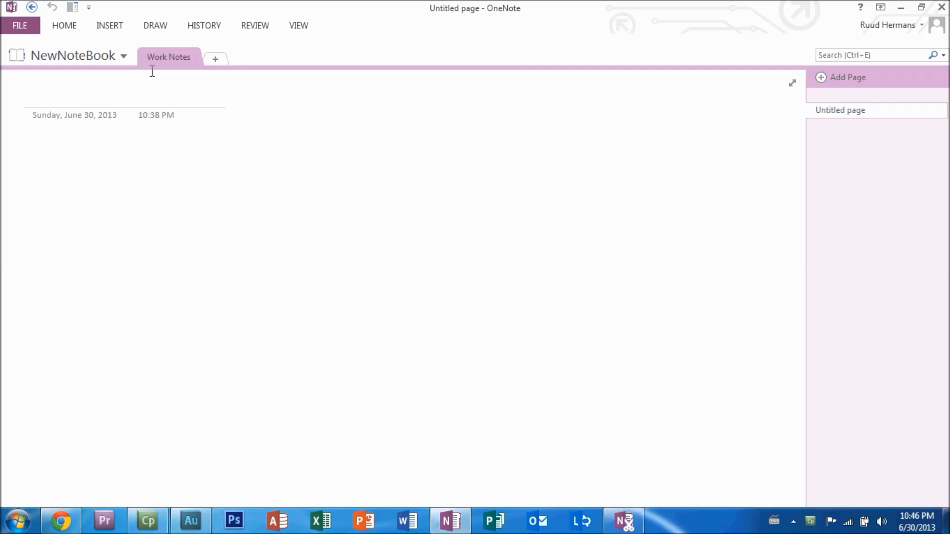
Title the untitled page 'Things to do'
text(Things to do)
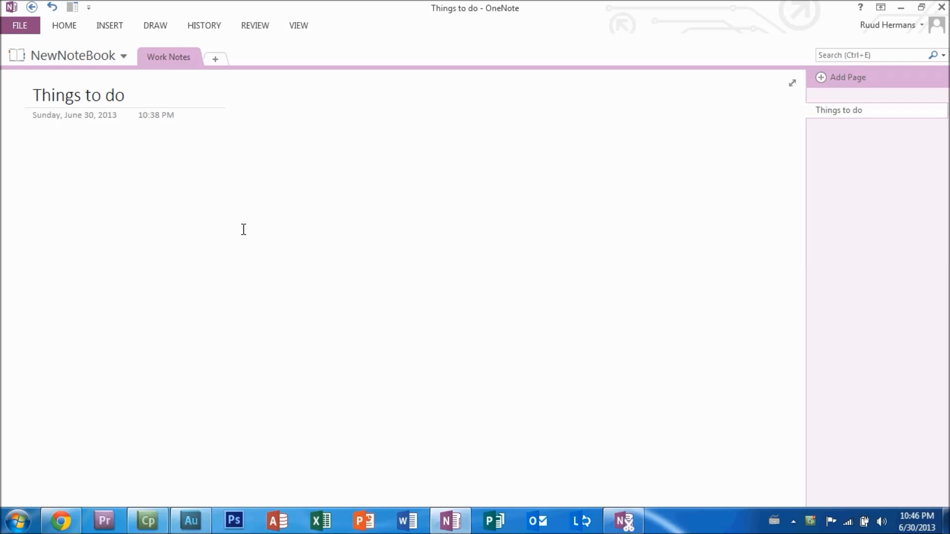
Add the note 'Draw Ec2 PID' below the page title
click(243, 223)
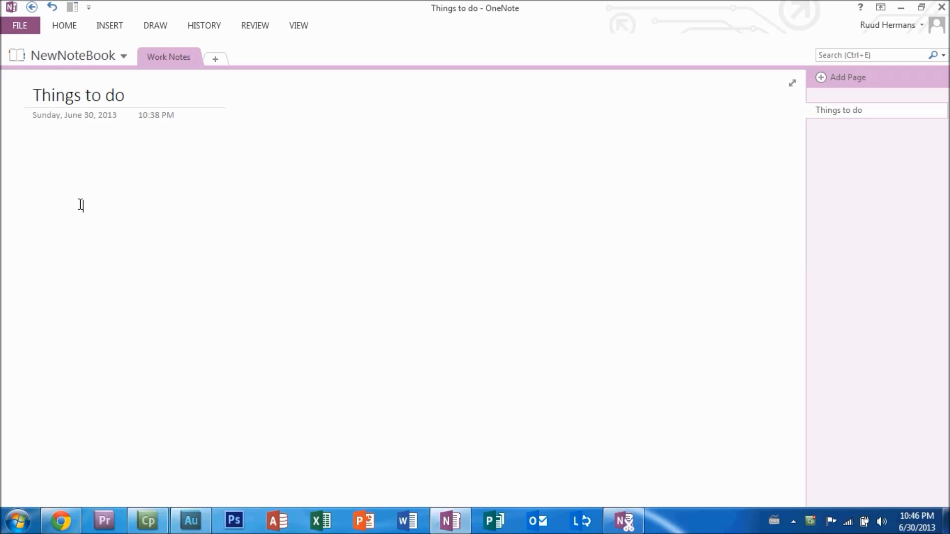
text(Draw Ec)
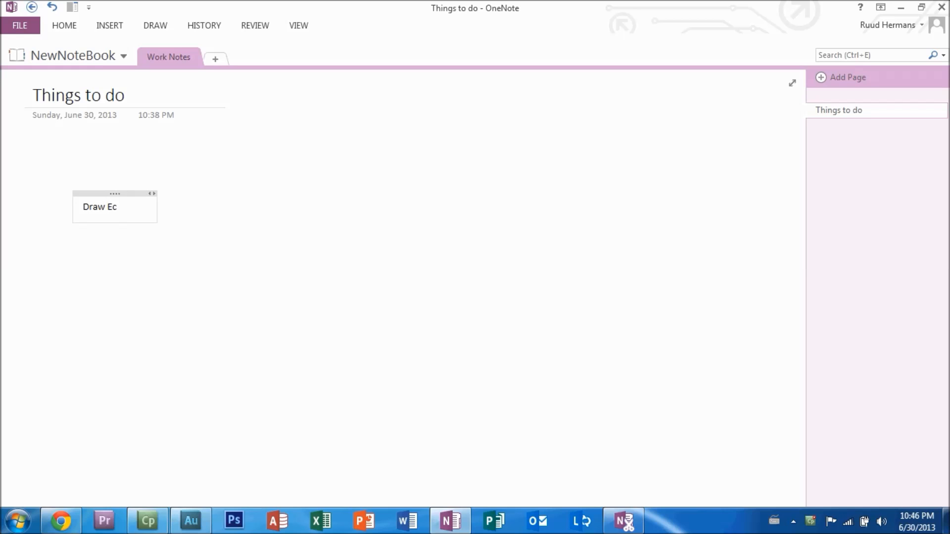
text(2 PID)
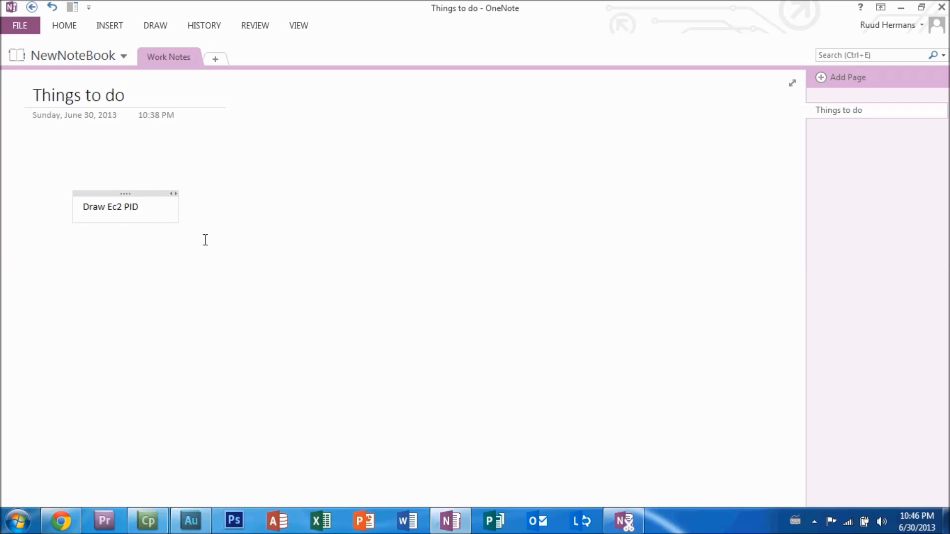
Add a second note 'Take the oil levels' near the page centre
click(365, 302)
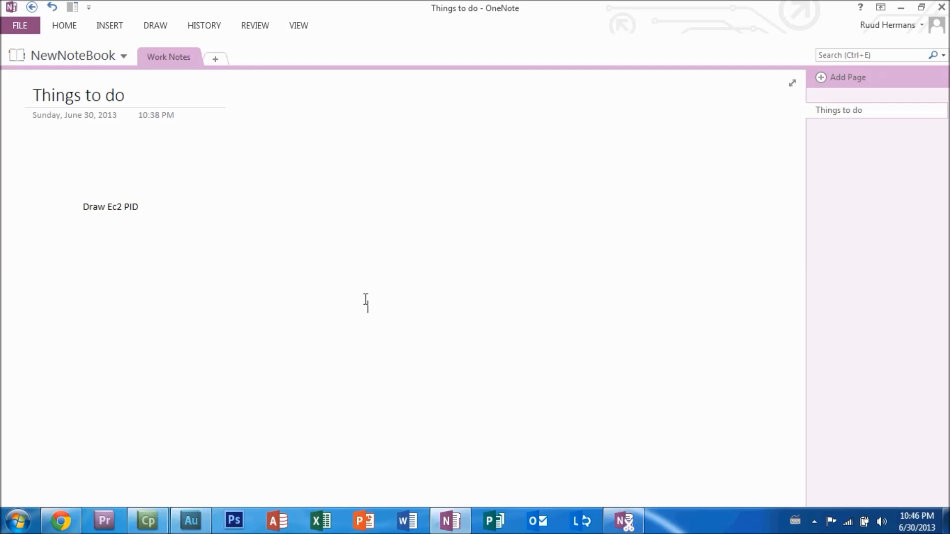
text(Take)
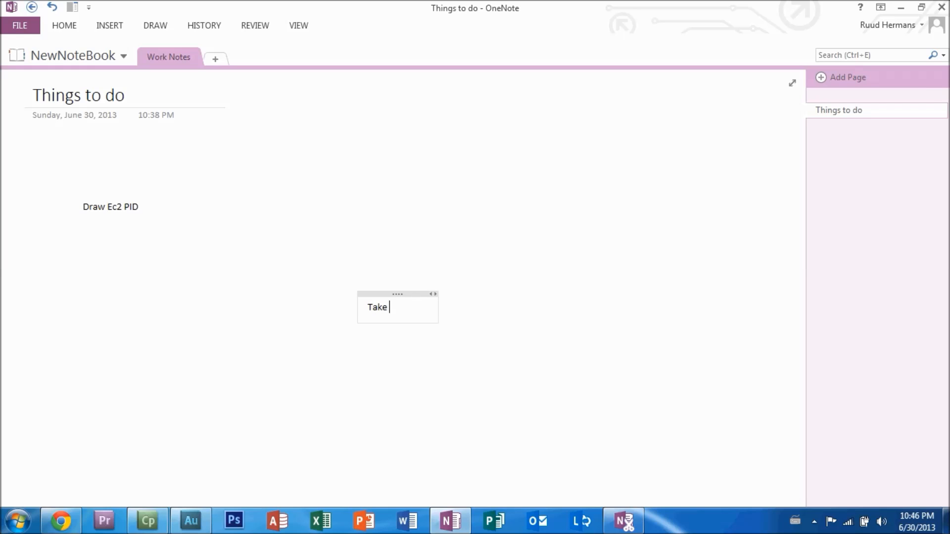
text(the oil levels)
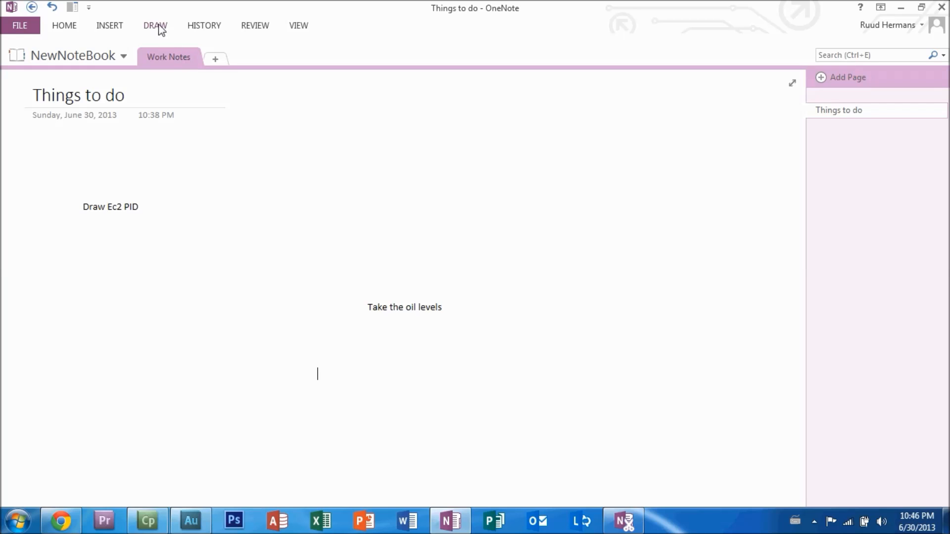
click(155, 26)
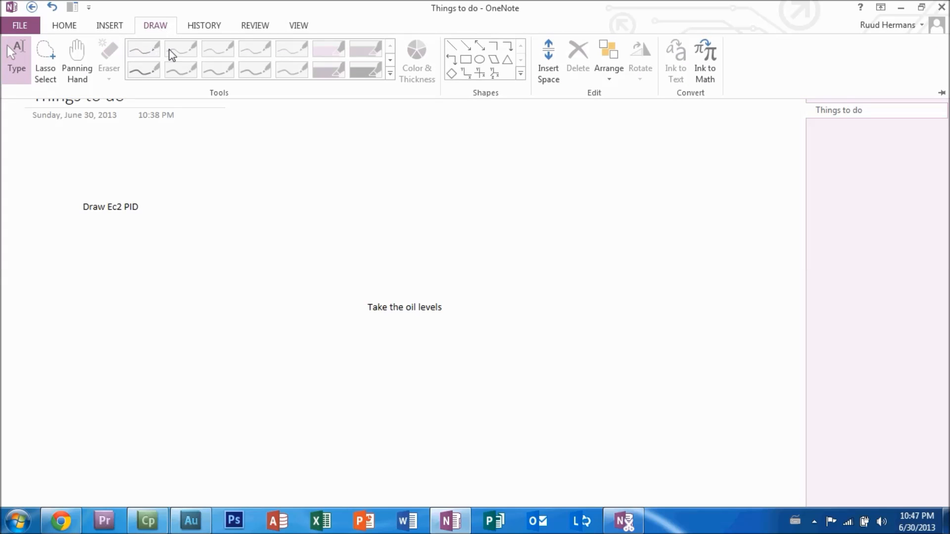
mouse_move(217, 56)
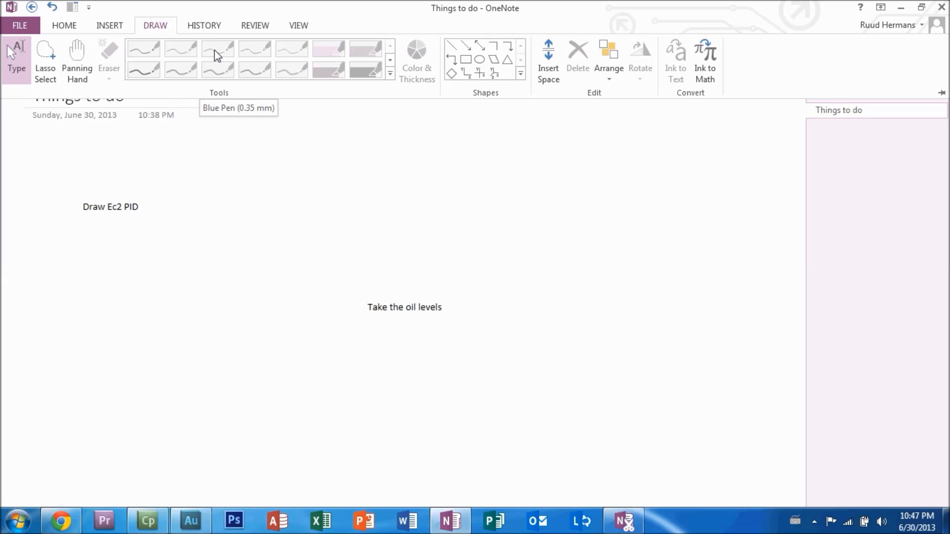